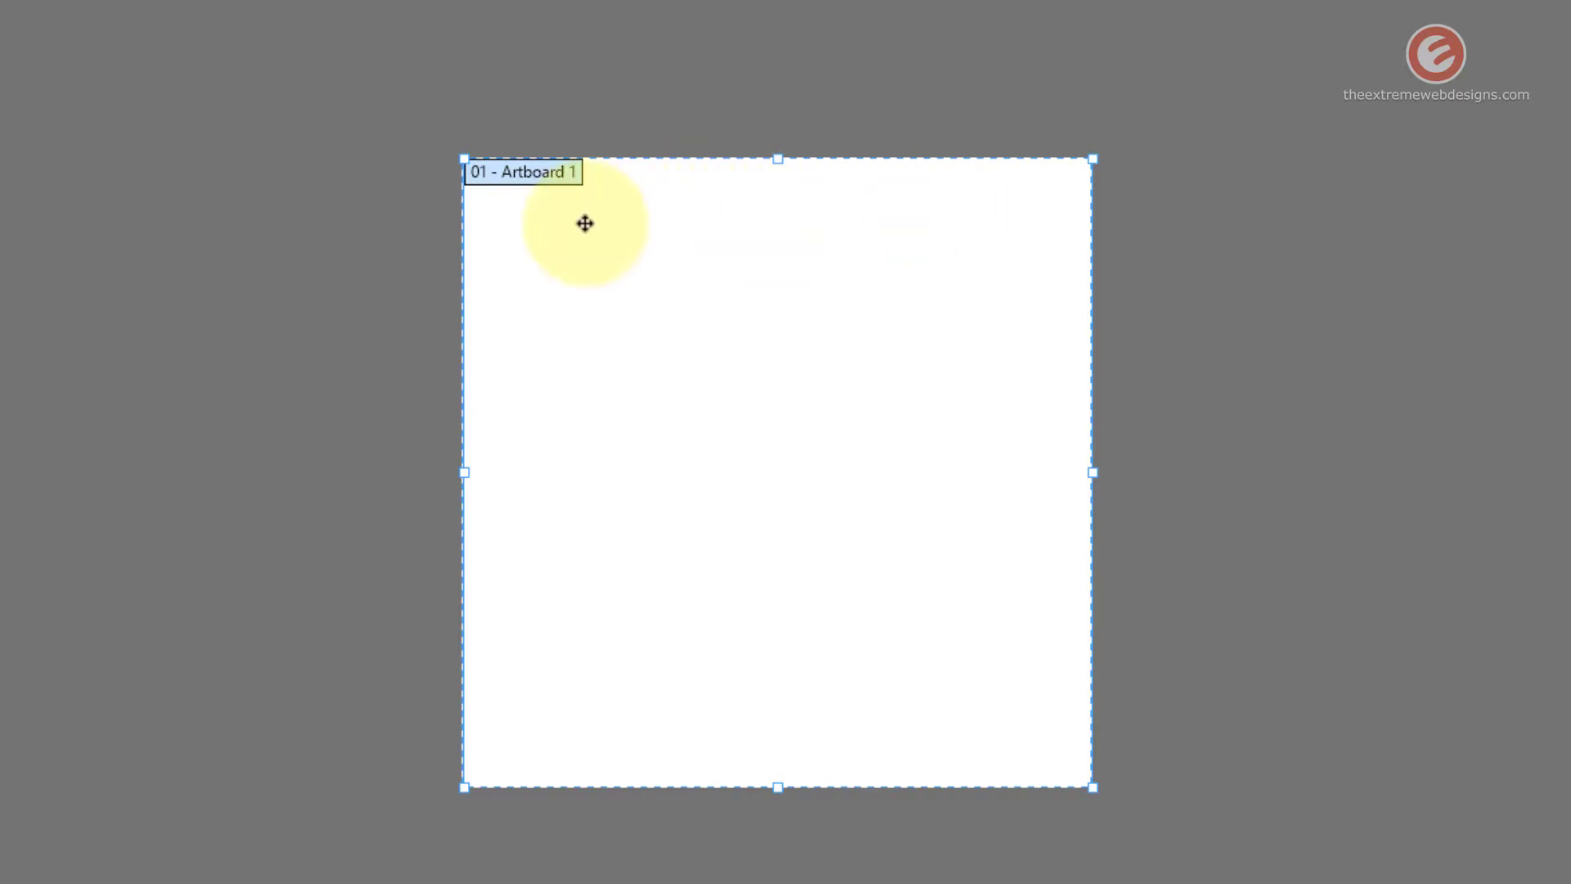
Drag Artboard 1's corner handles through several rough sizes, ending as a tall non-square rectangle.
left_click_drag(584, 222, 691, 497)
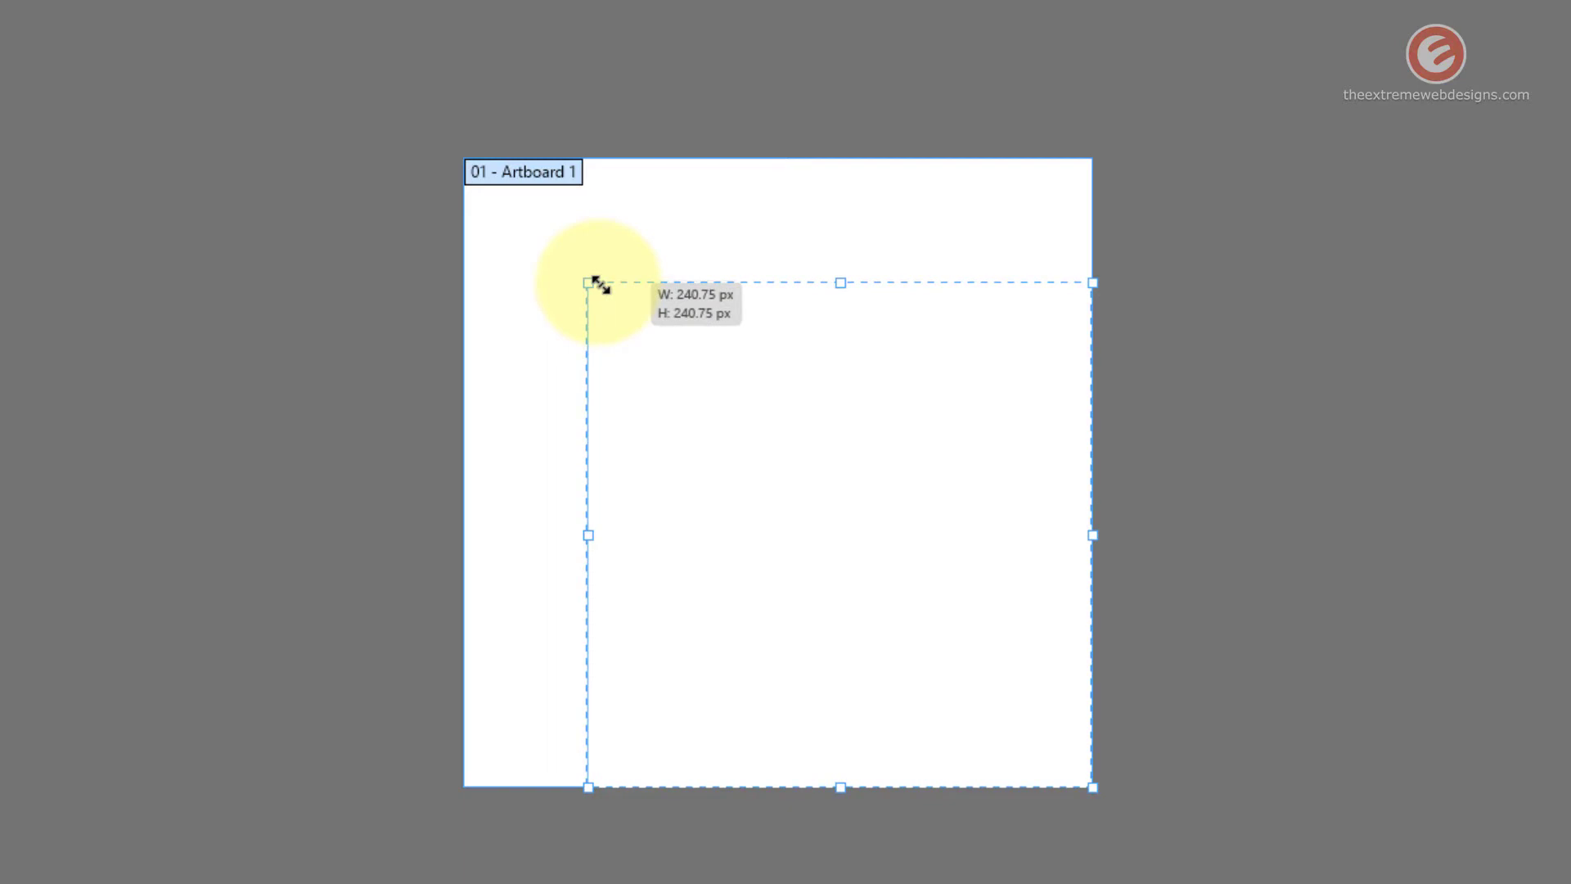
left_click_drag(588, 281, 520, 182)
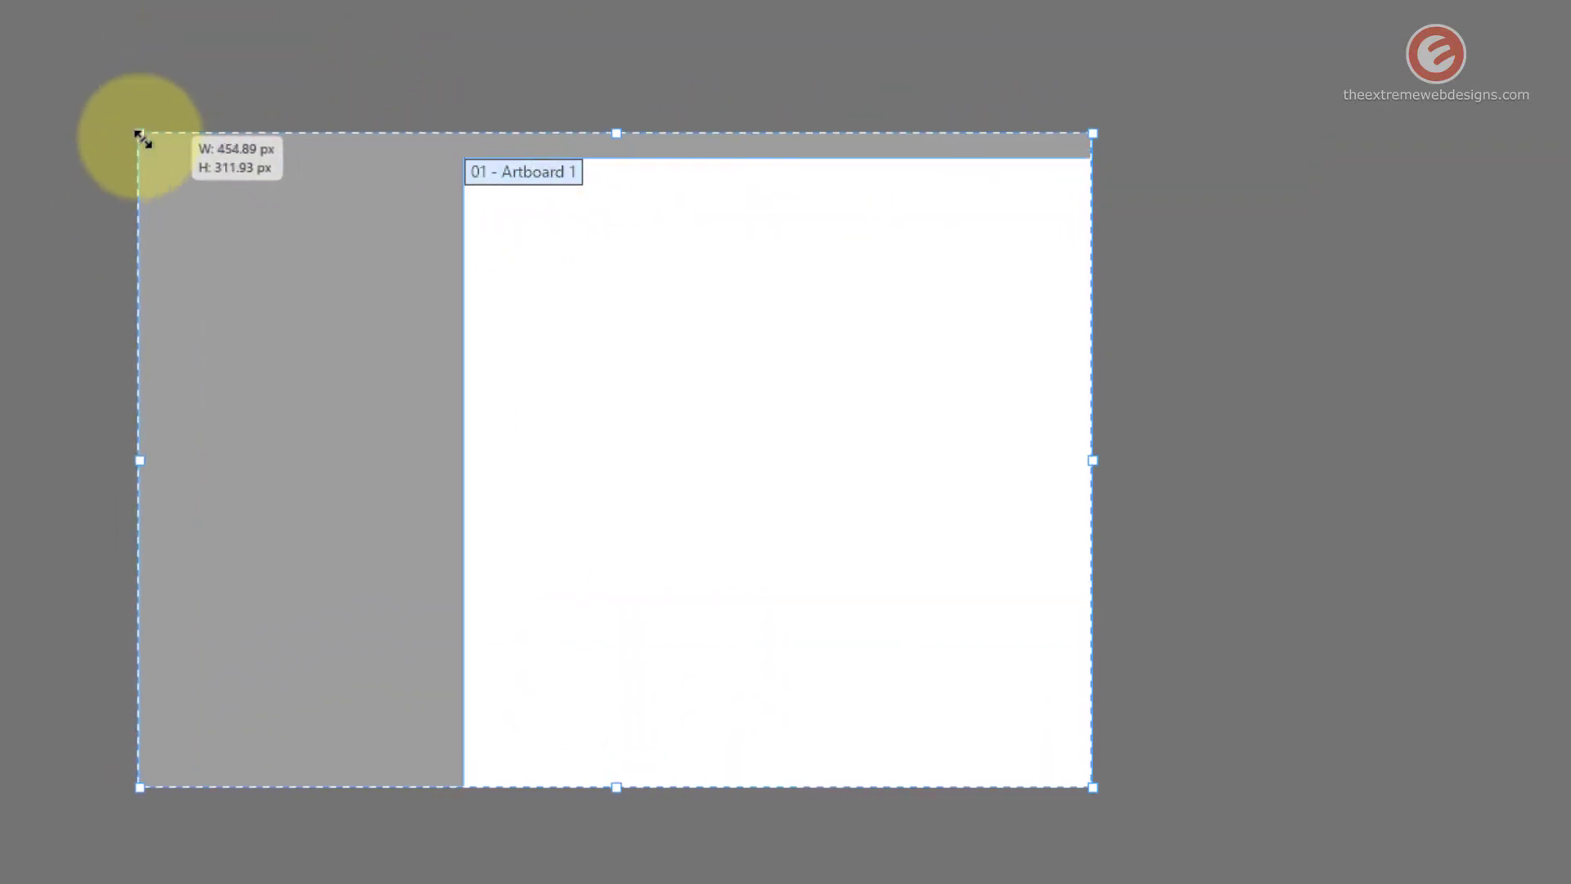
left_click_drag(139, 133, 241, 283)
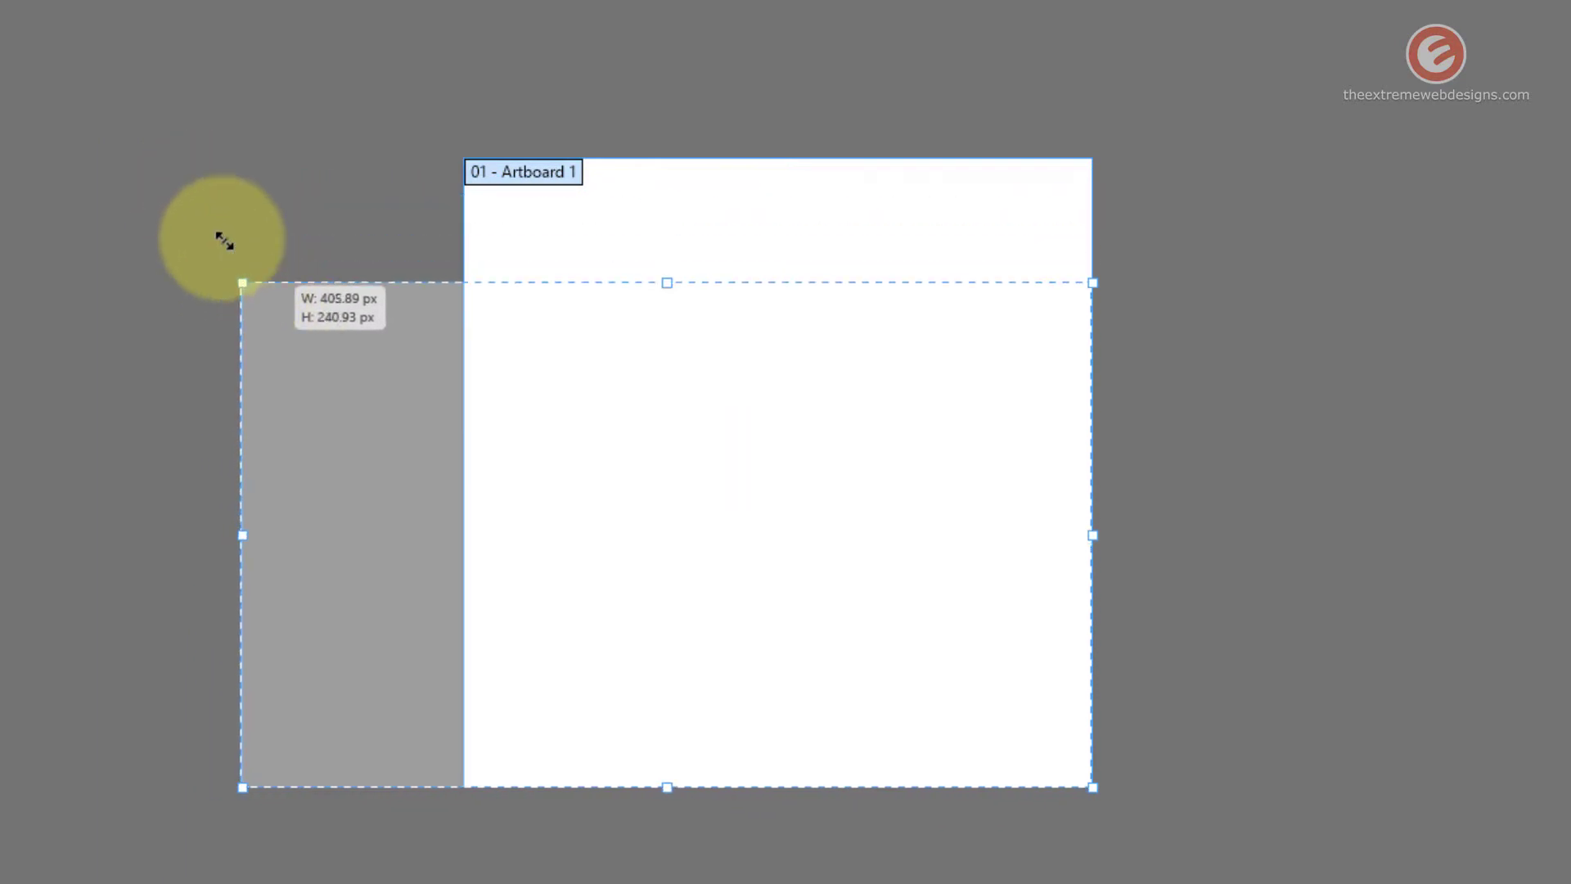
left_click_drag(241, 284, 275, 327)
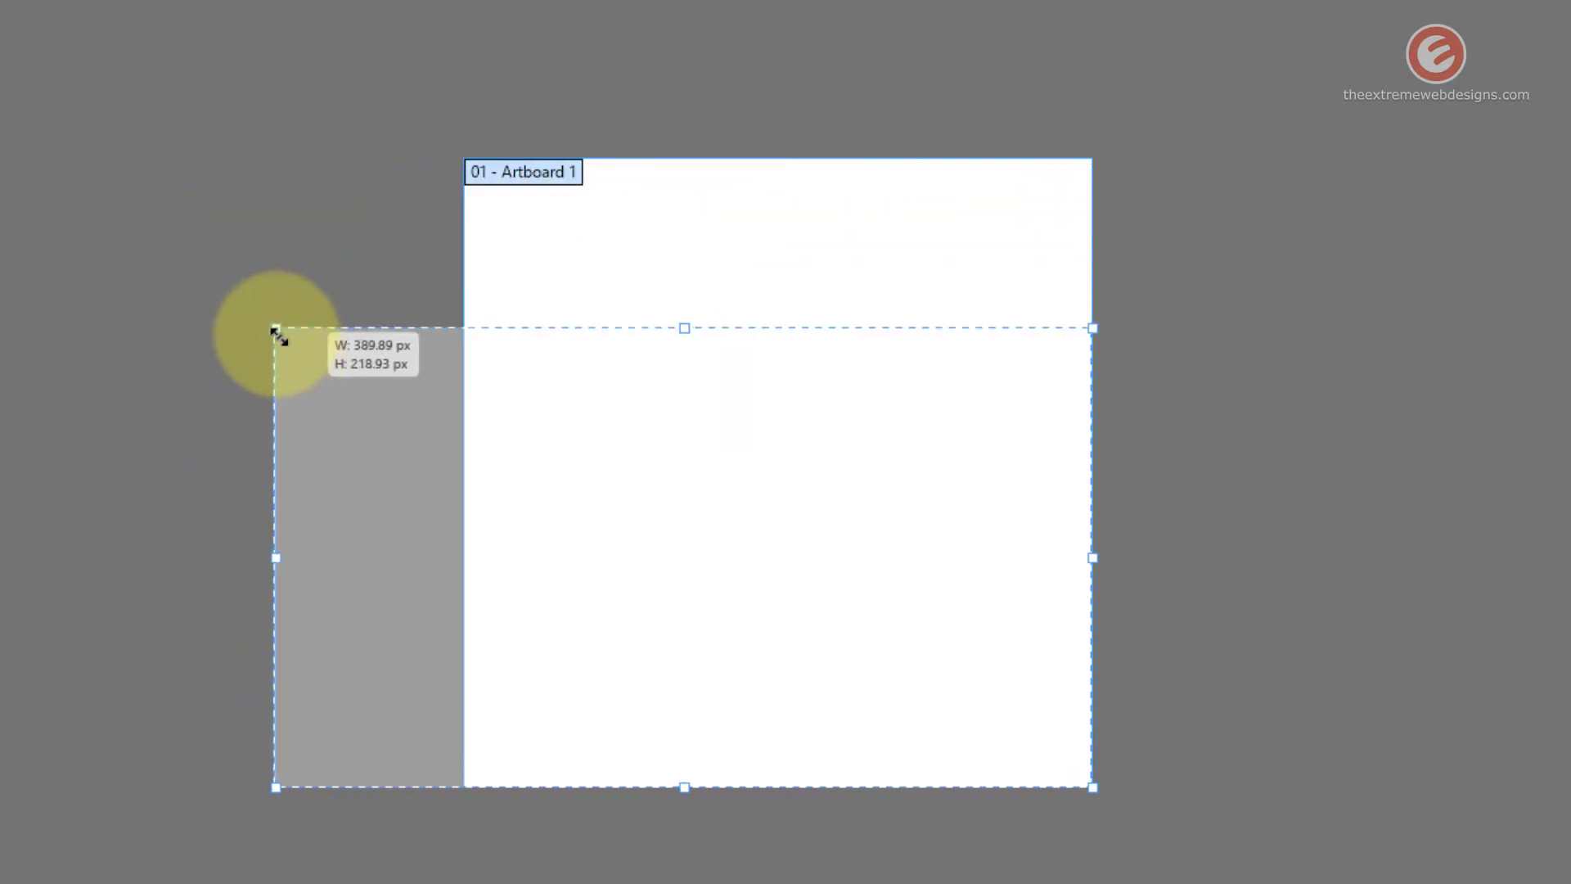
left_click_drag(275, 329, 0, 259)
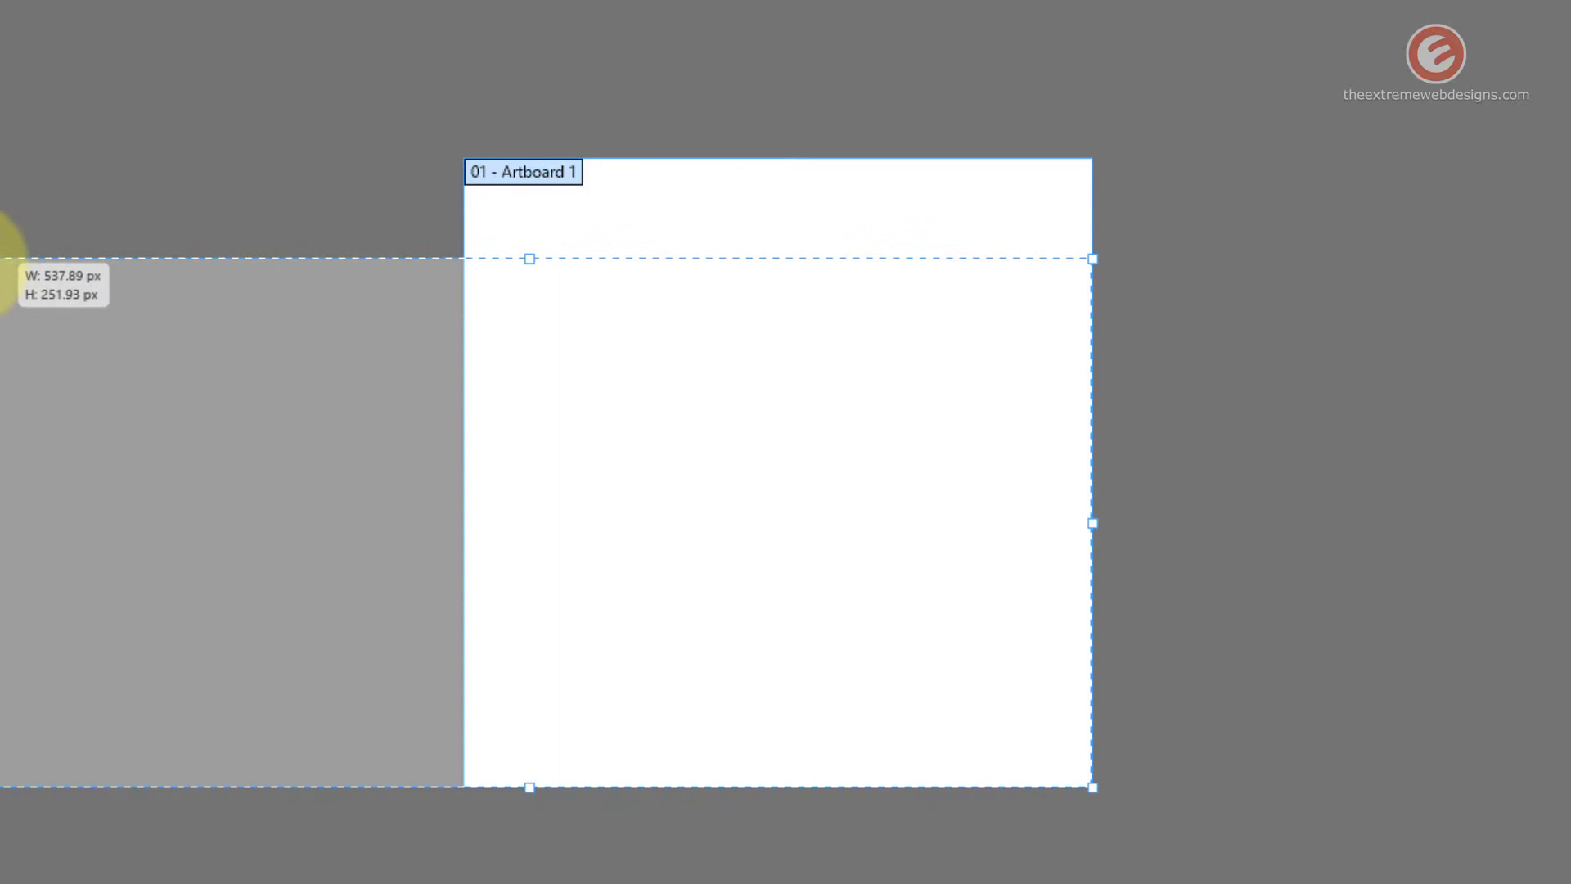
left_click_drag(529, 258, 548, 268)
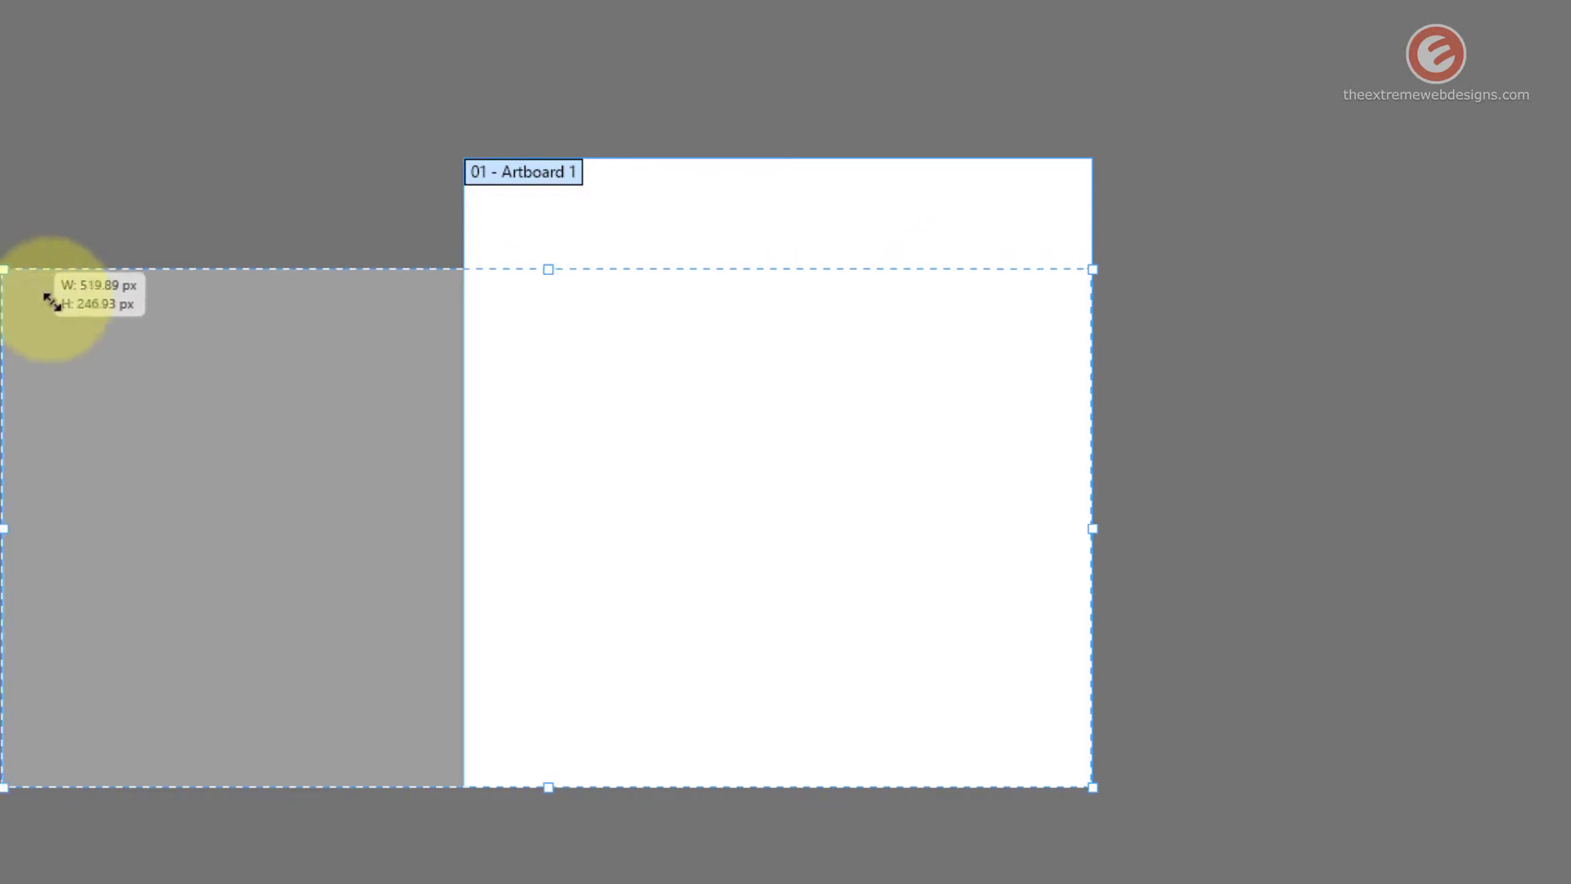
left_click_drag(4, 270, 43, 117)
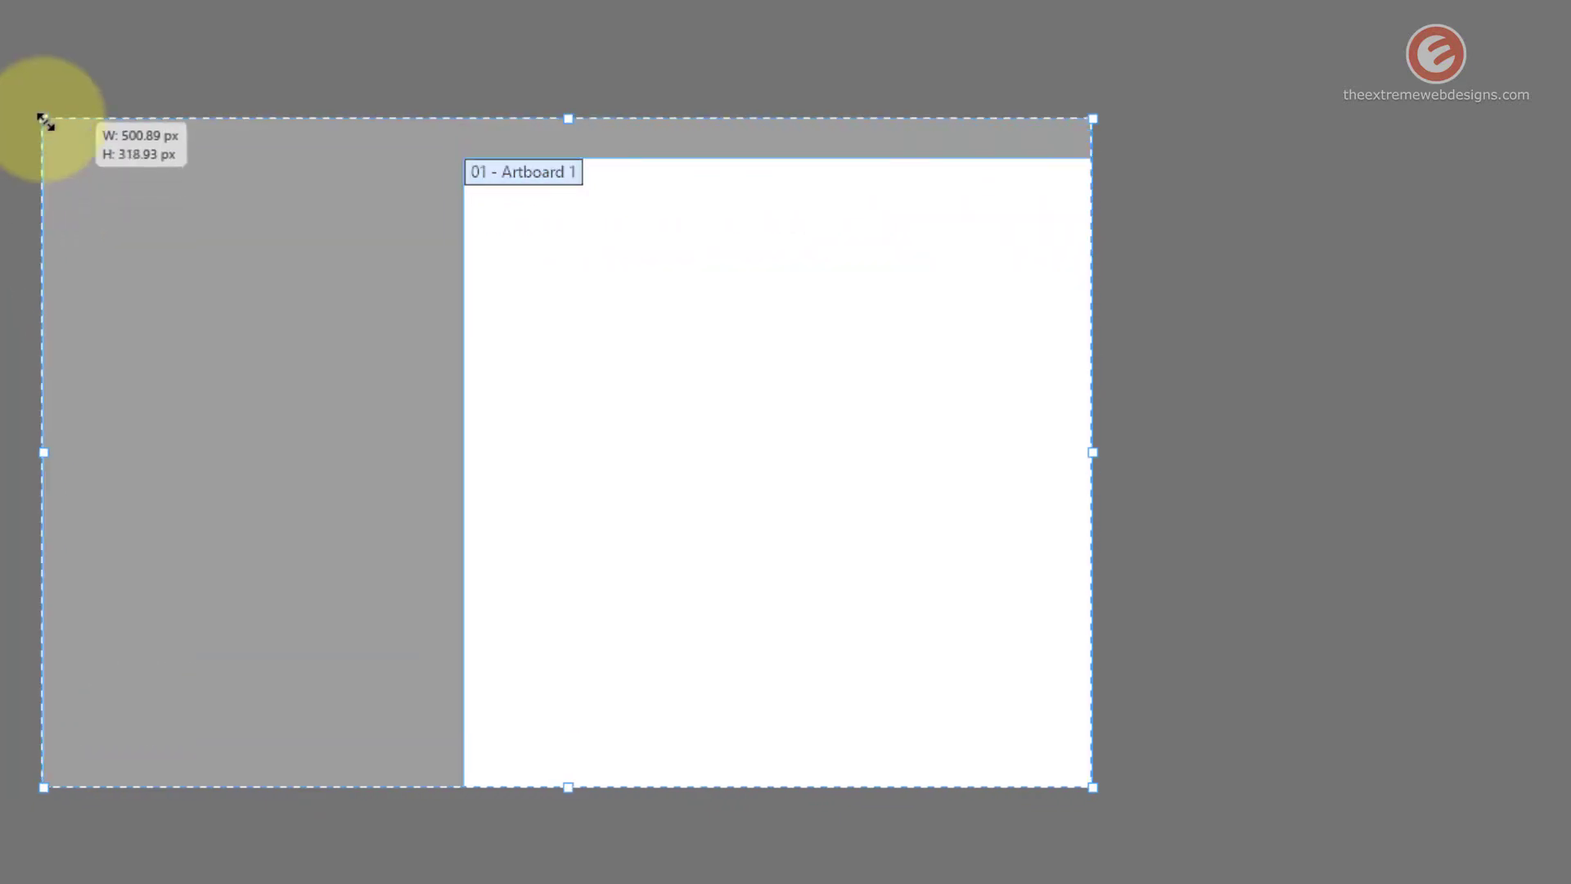
left_click_drag(43, 118, 510, 113)
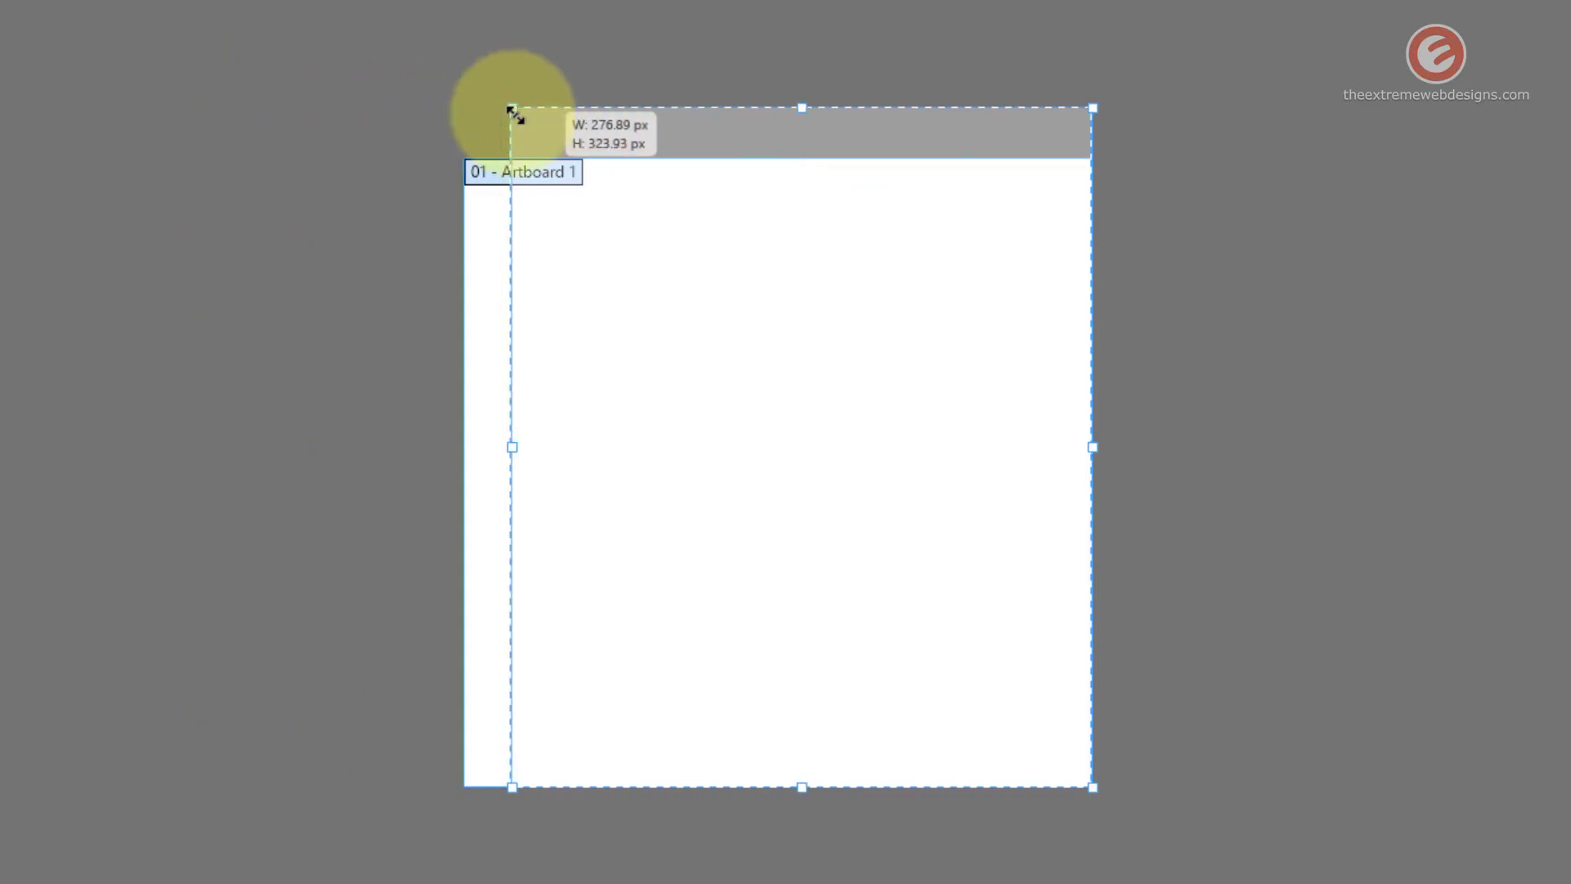
left_click_drag(510, 110, 342, 208)
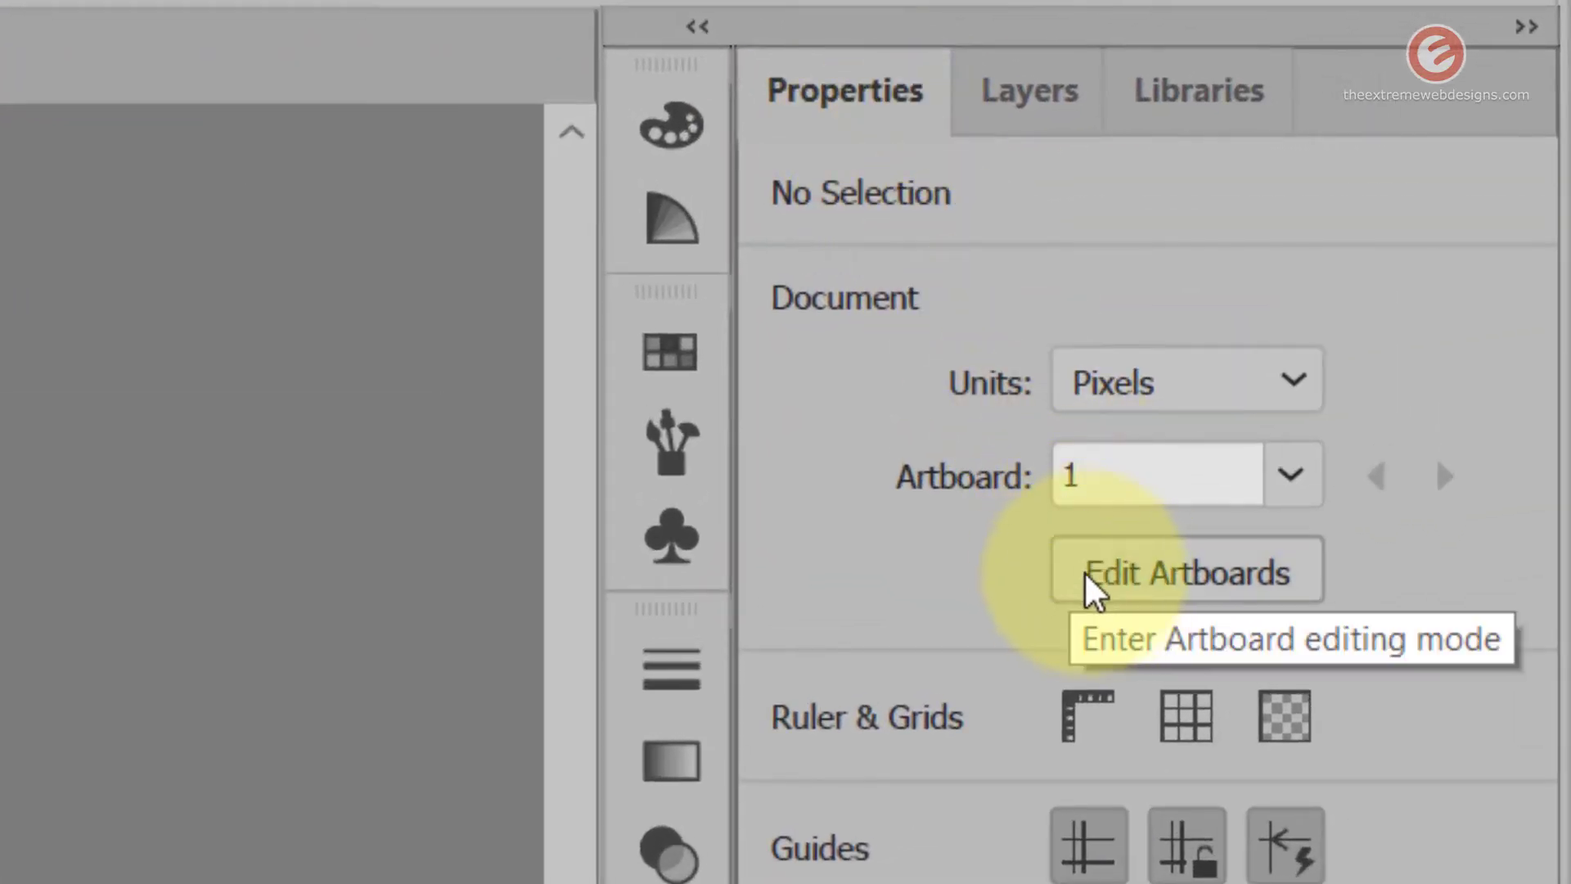
With W/H proportions unlinked in Edit Artboards, set Artboard 1 to 400 px wide by 500 px tall.
left_click(1185, 573)
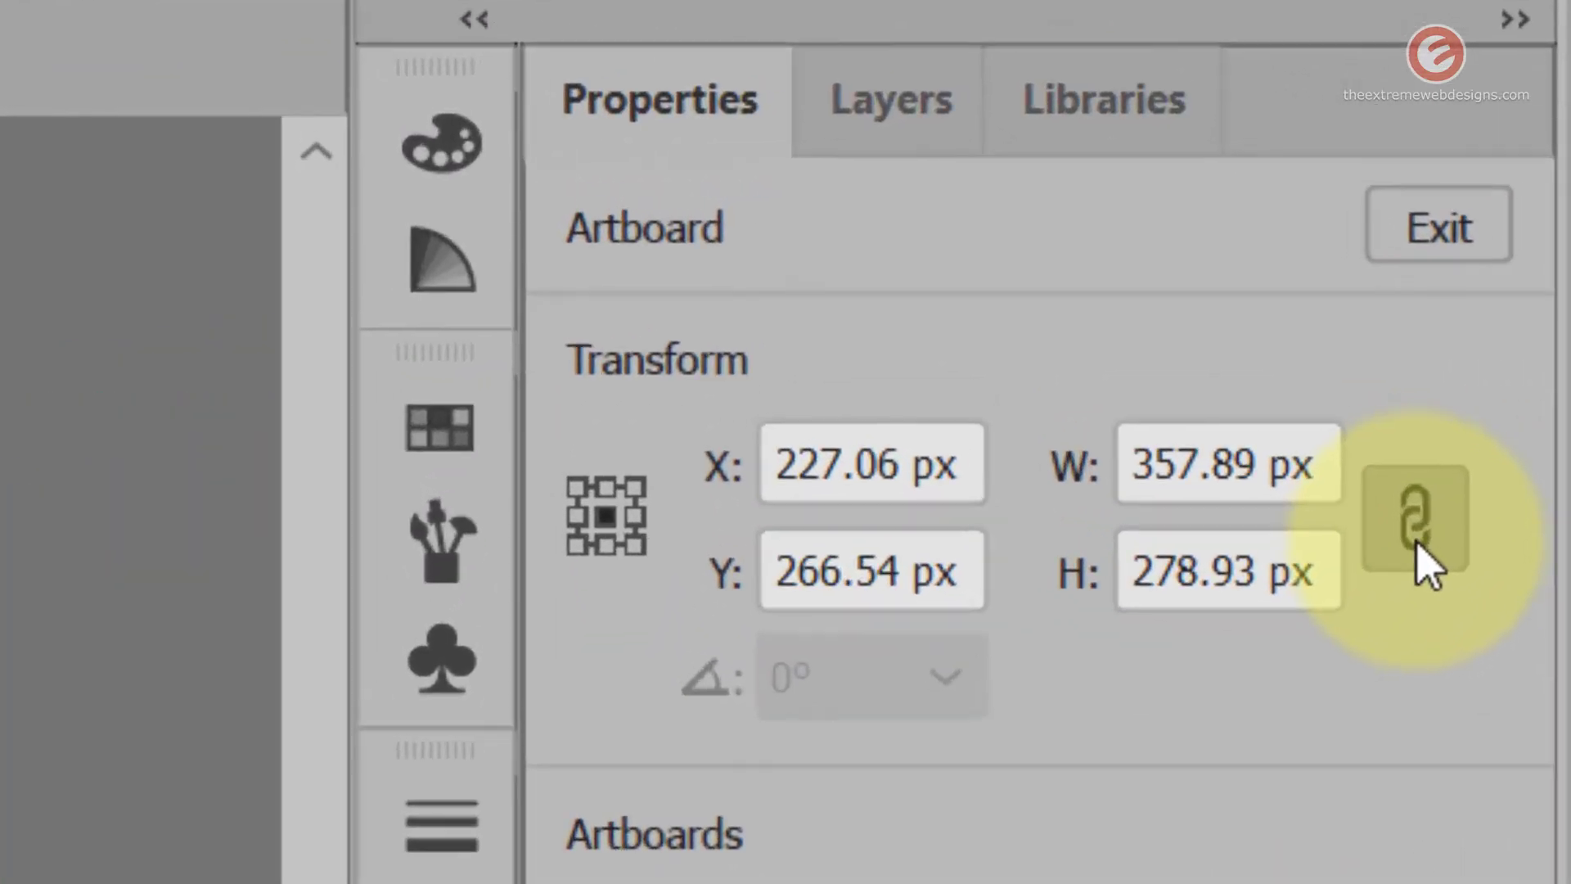
left_click(1412, 519)
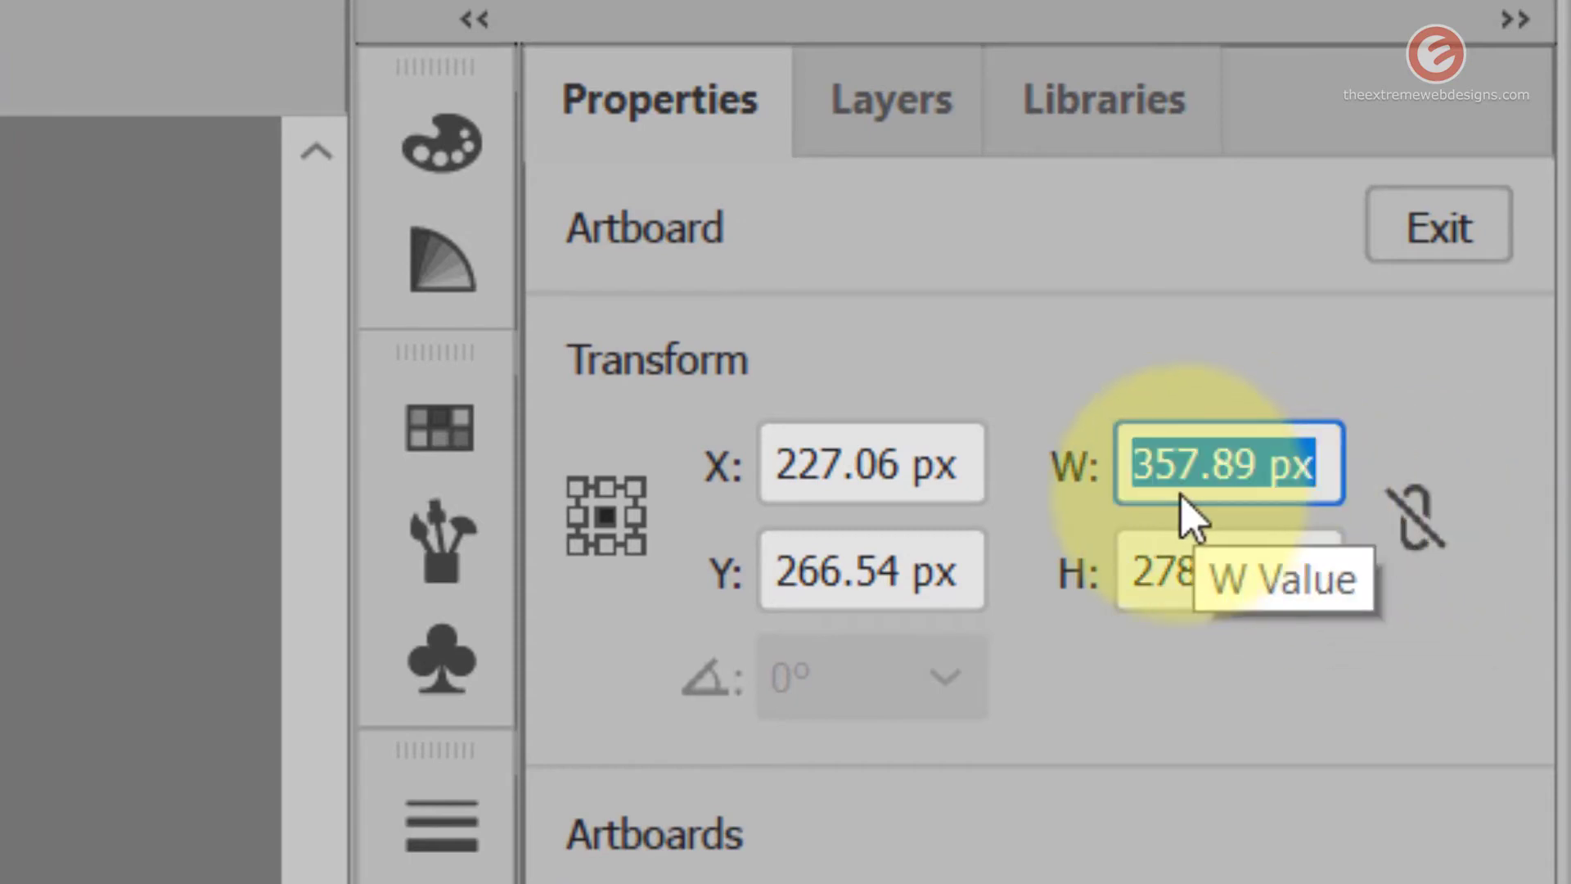
type("400")
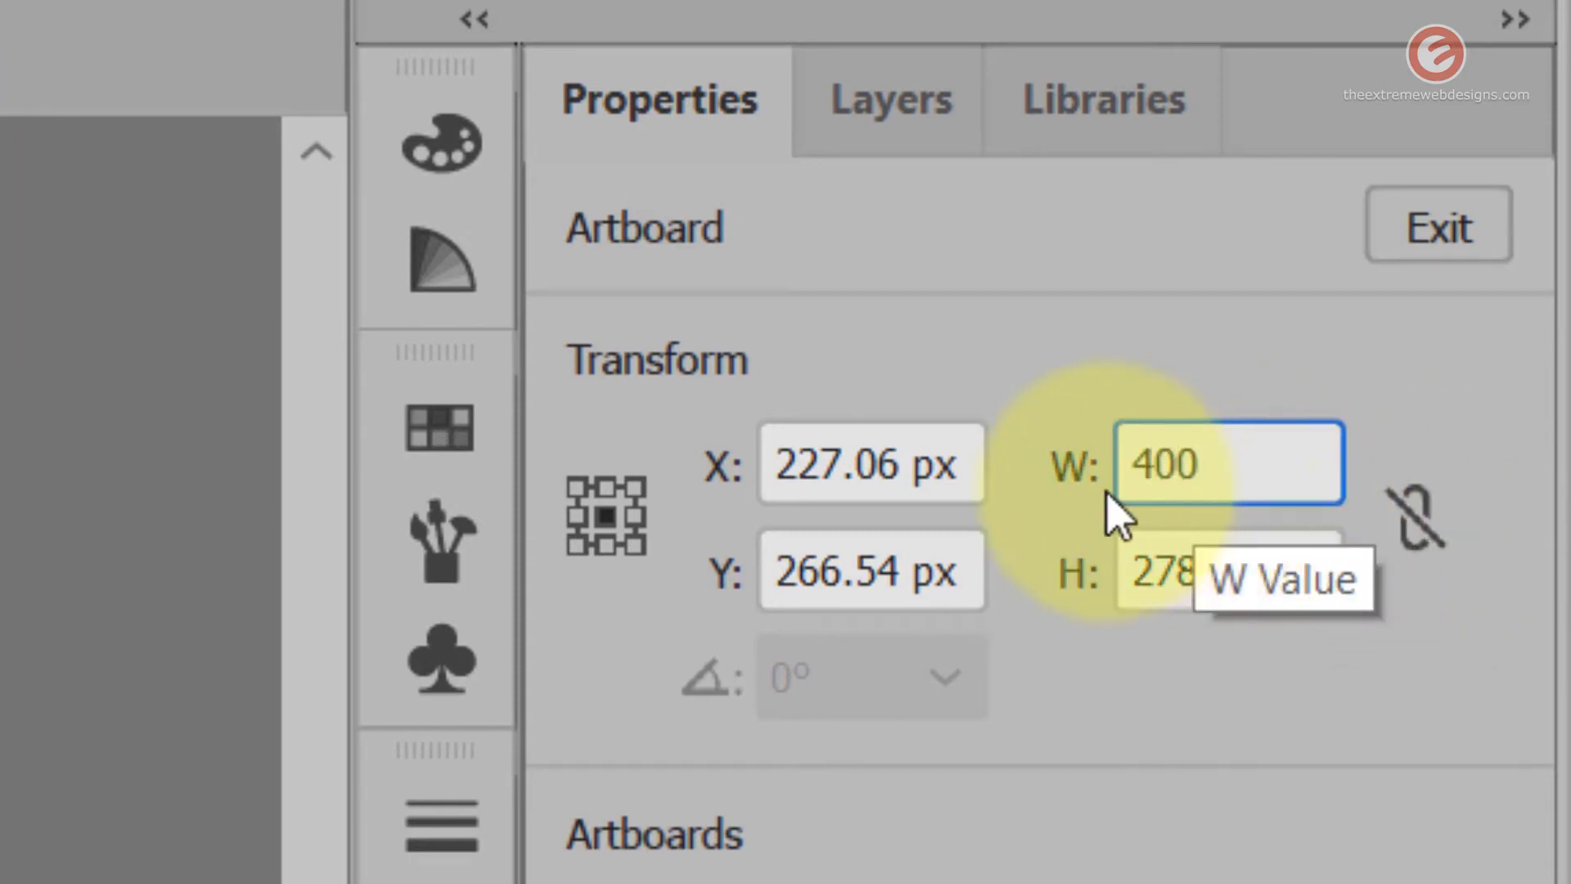
left_click(1228, 570)
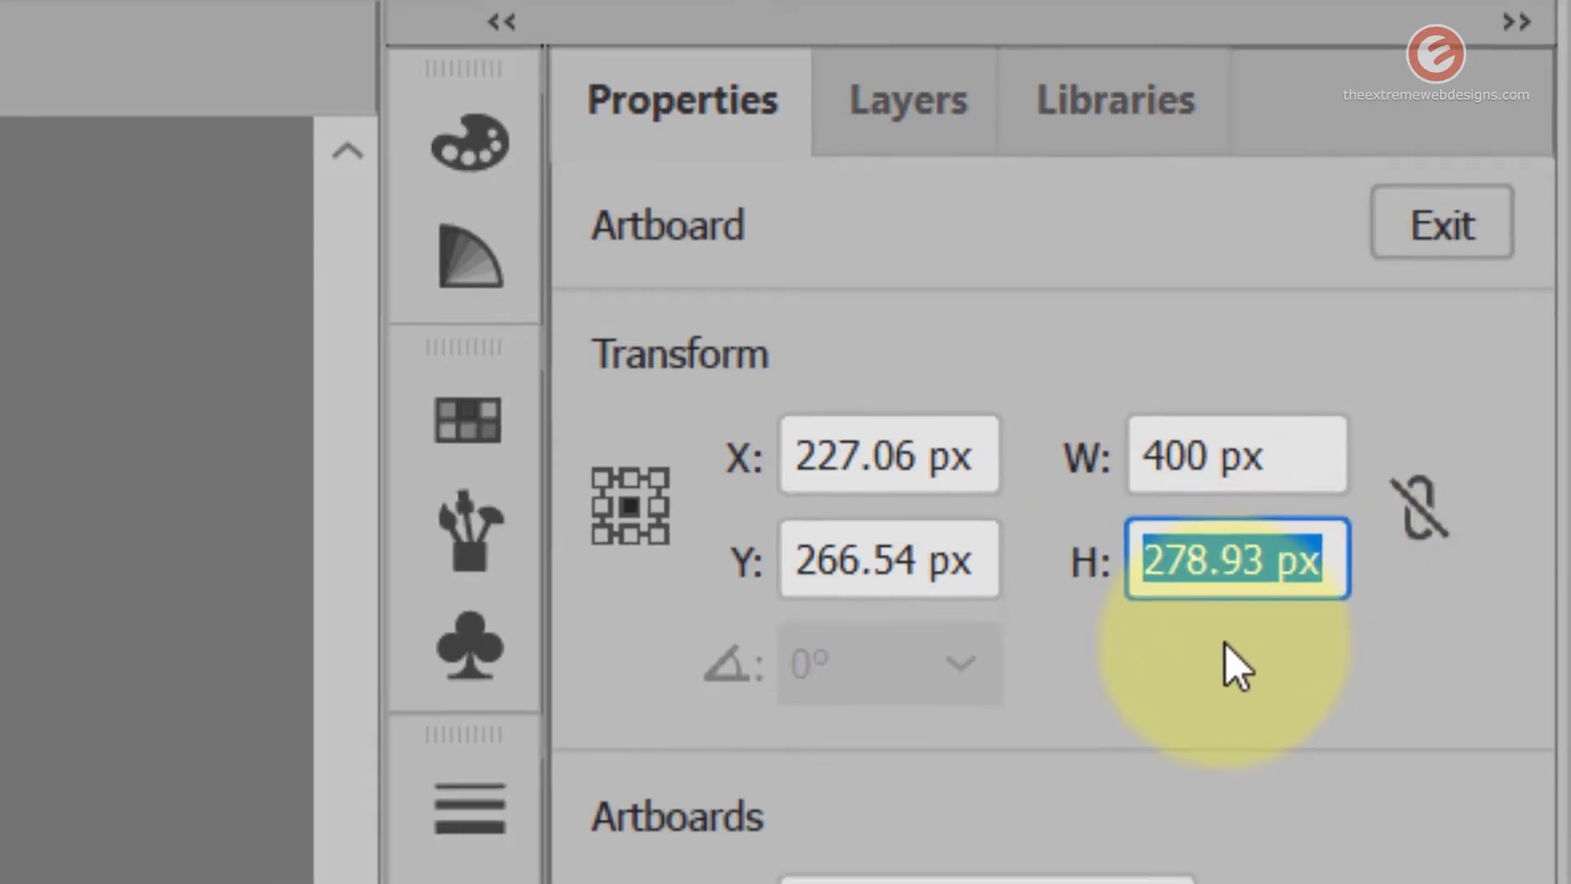
type("500 px")
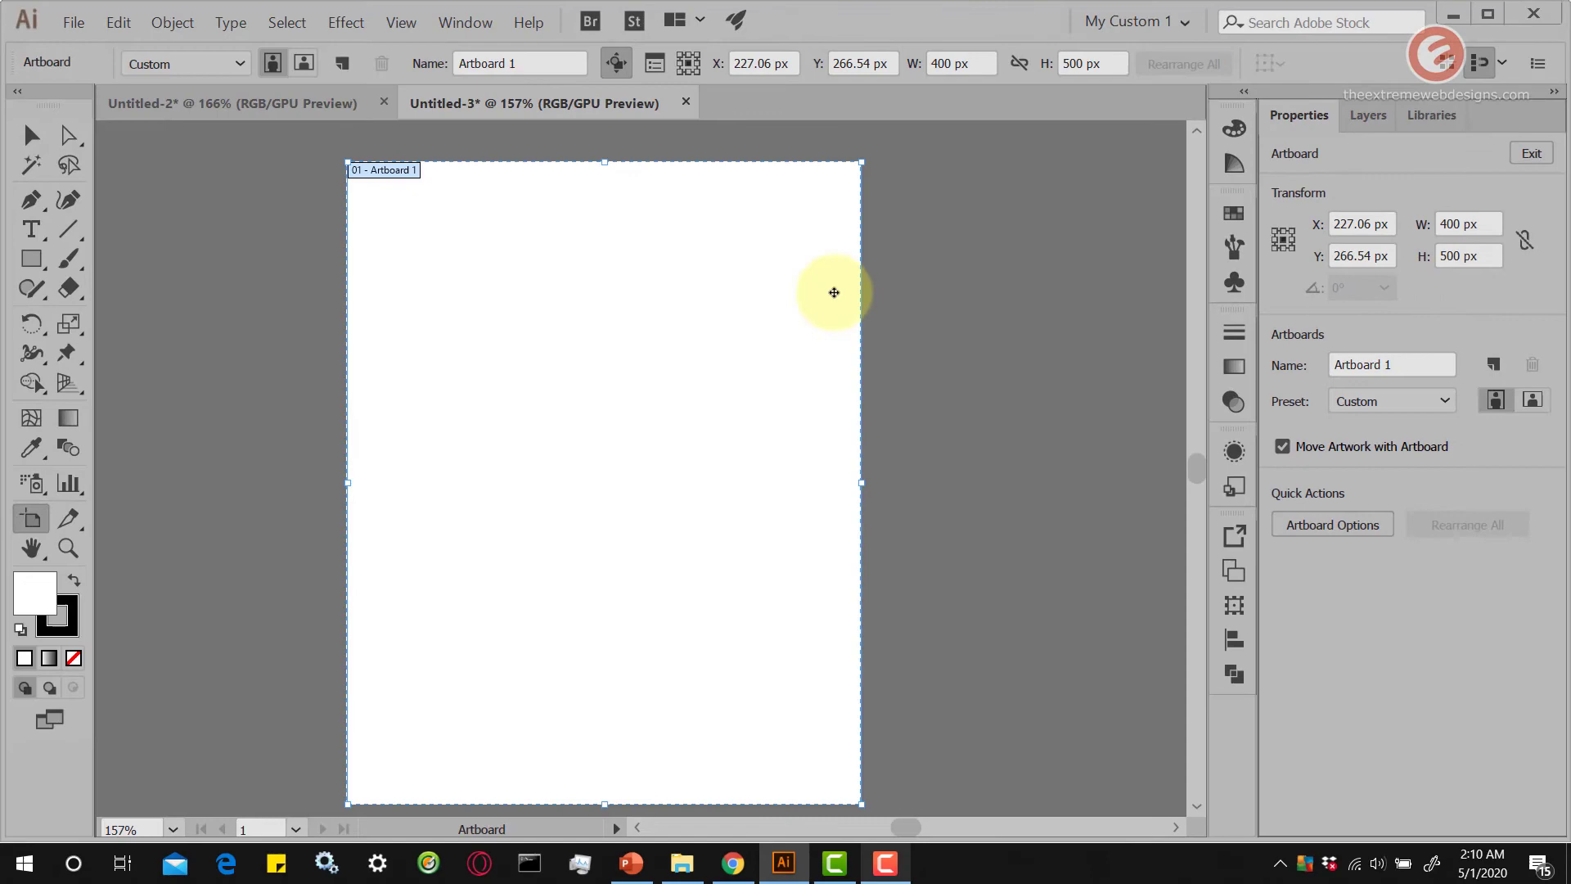
mouse_move(952, 444)
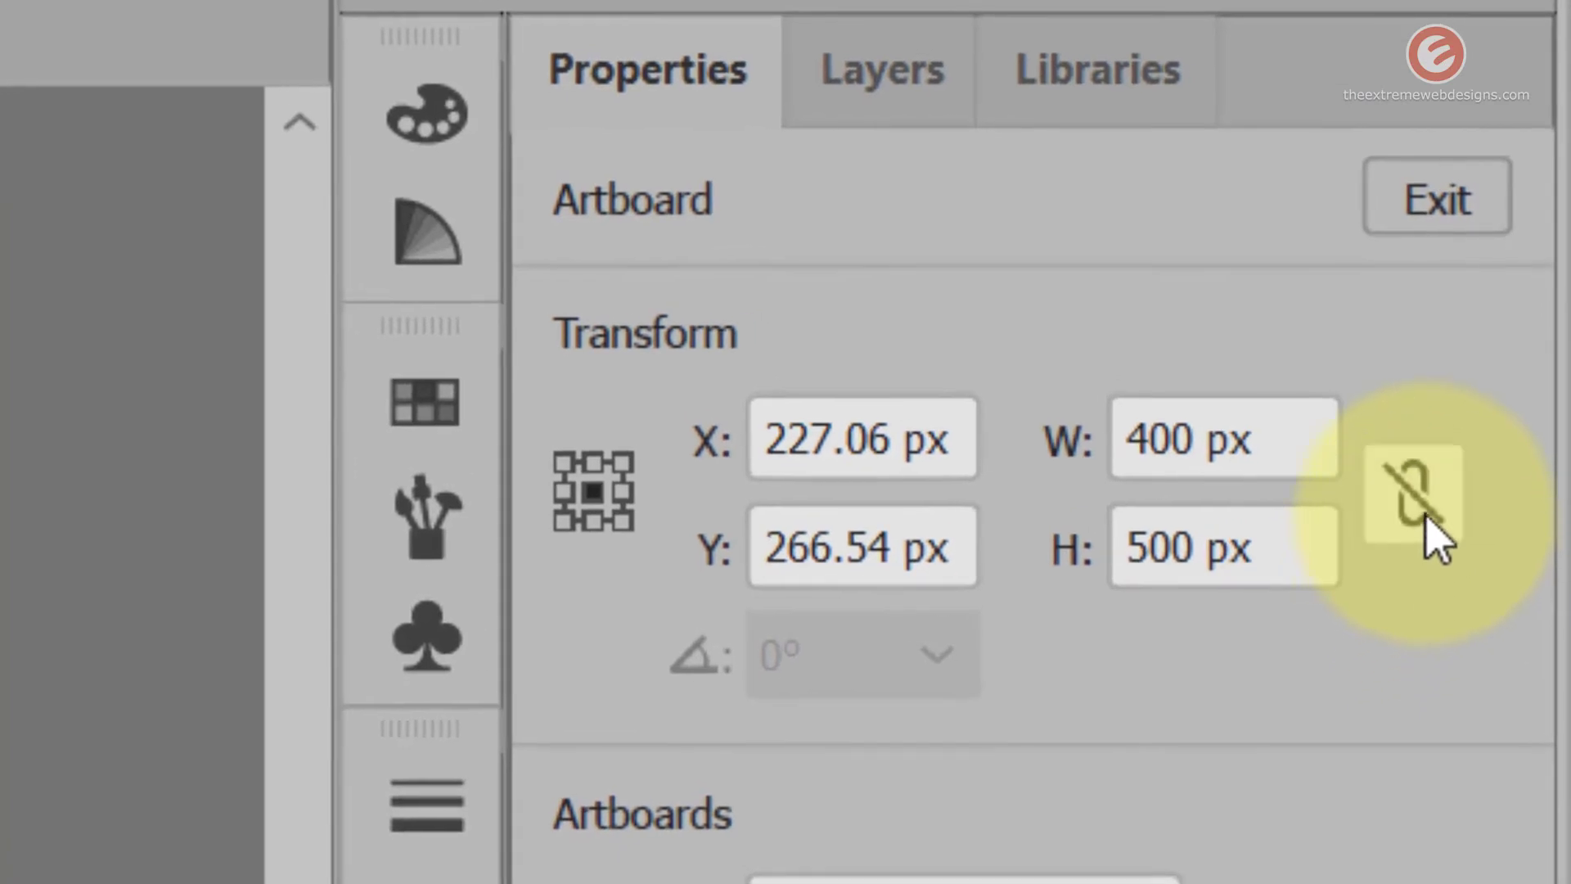
Link proportions and set width to 300 px so Artboard 1 scales to 300 × 375 px.
left_click(1409, 491)
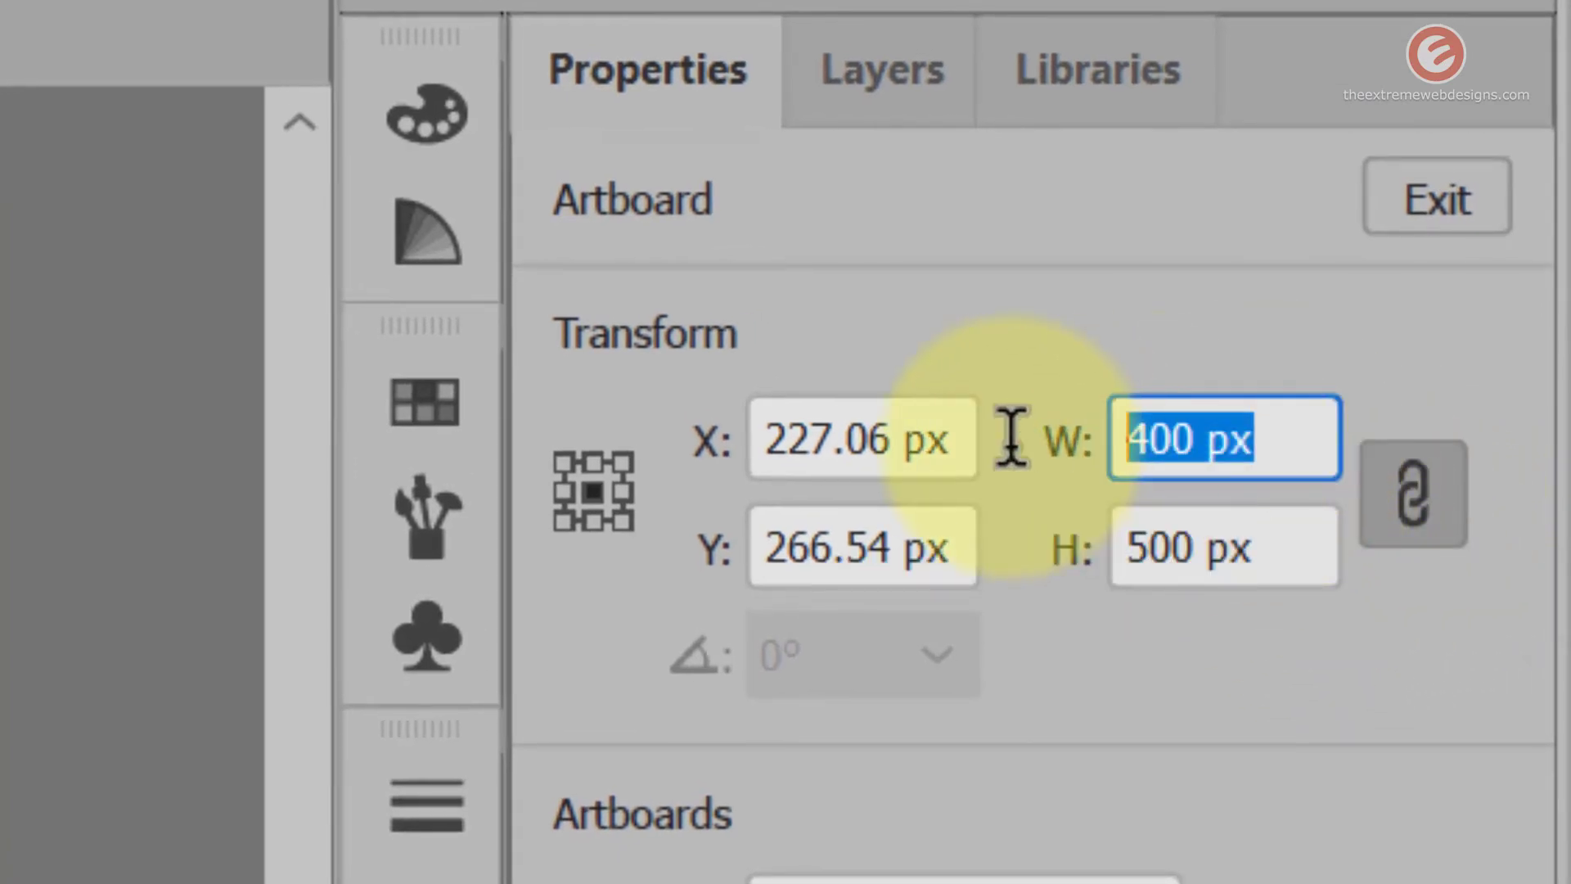
type("300")
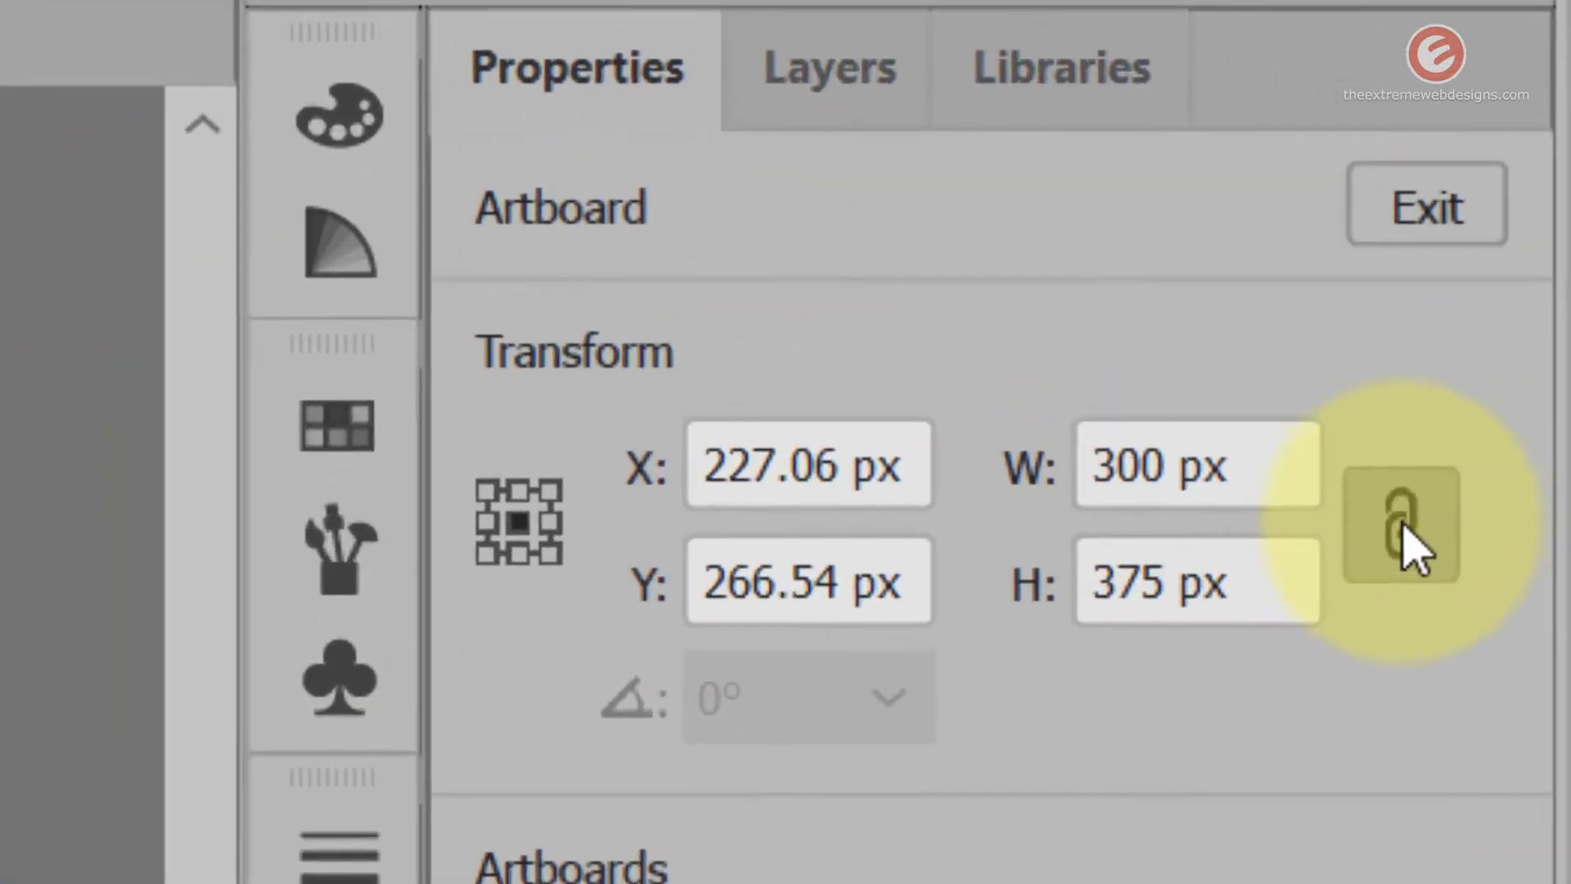
Set height to 300 px unlinked, then proportionally scale Artboard 1 down to a 200 × 200 px square.
left_click(1401, 526)
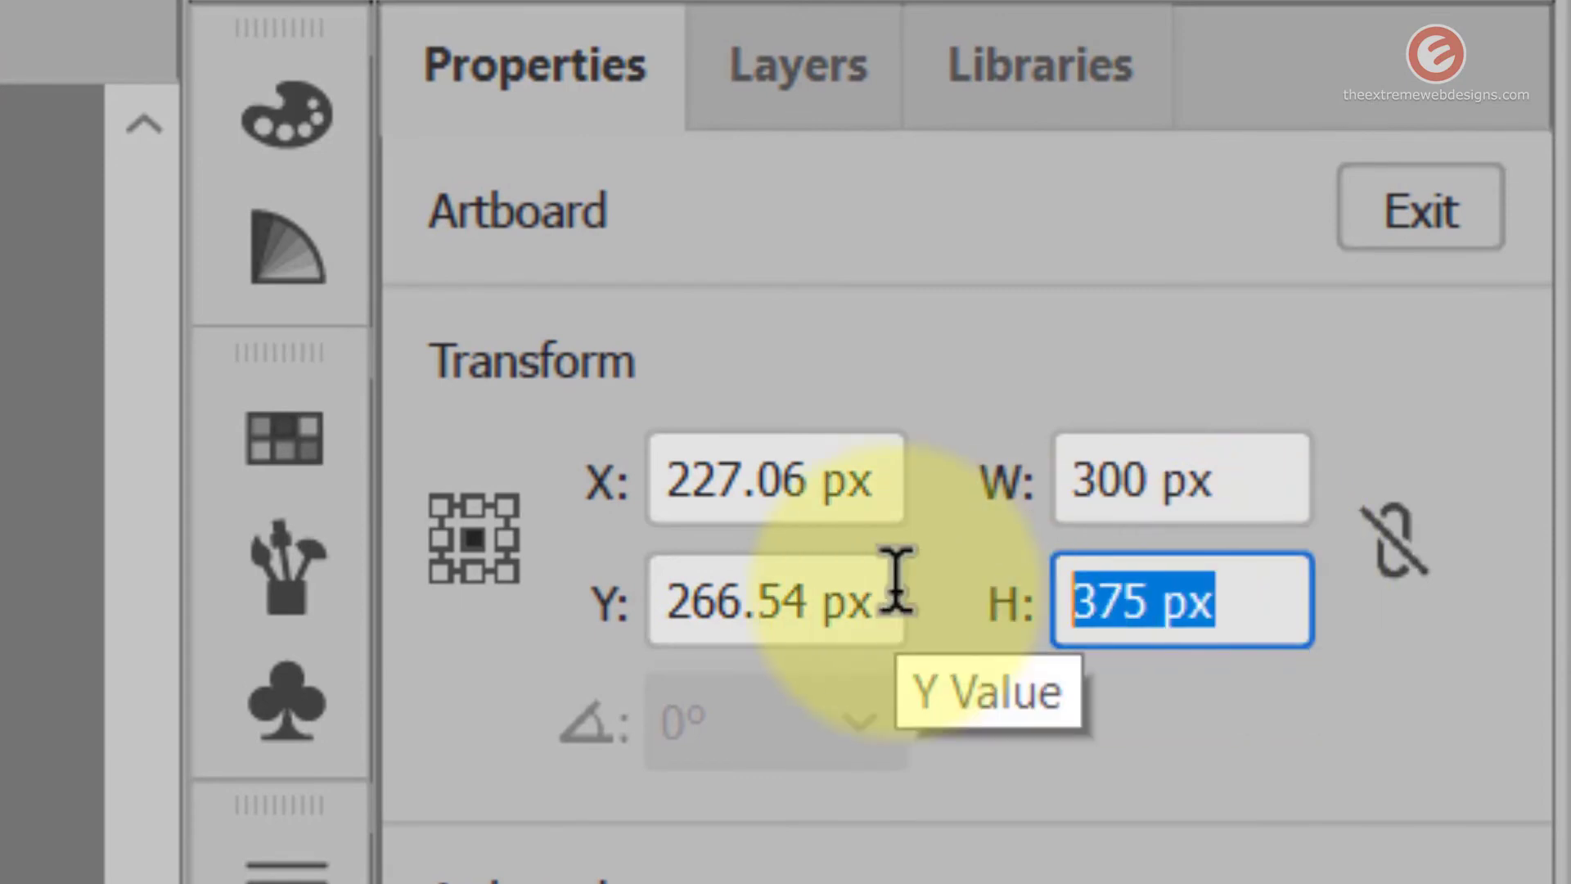
type("300")
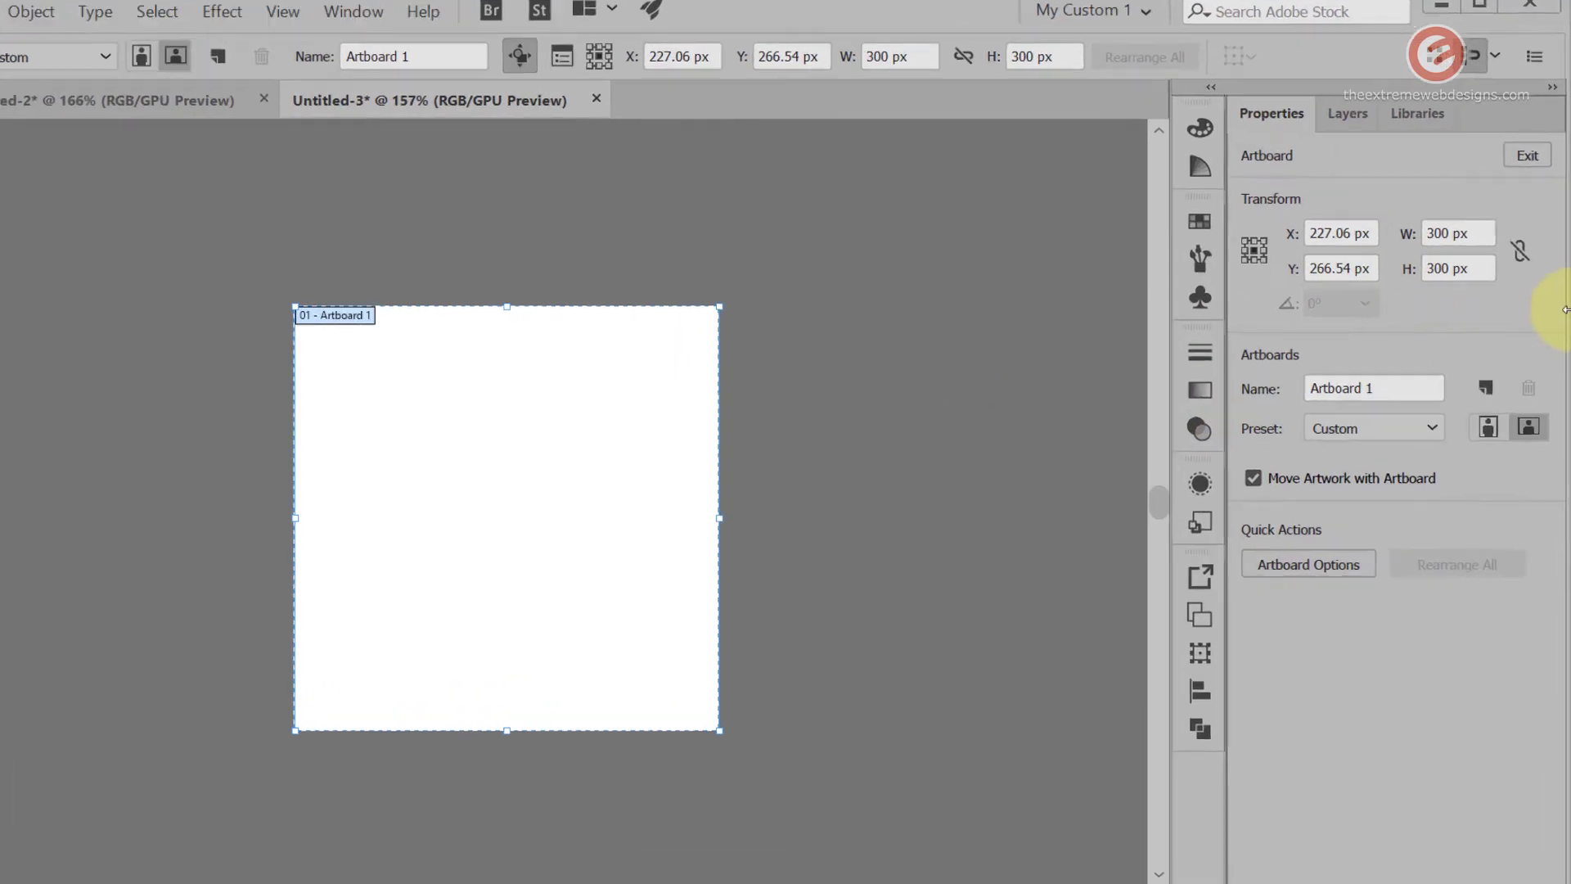
mouse_move(1521, 252)
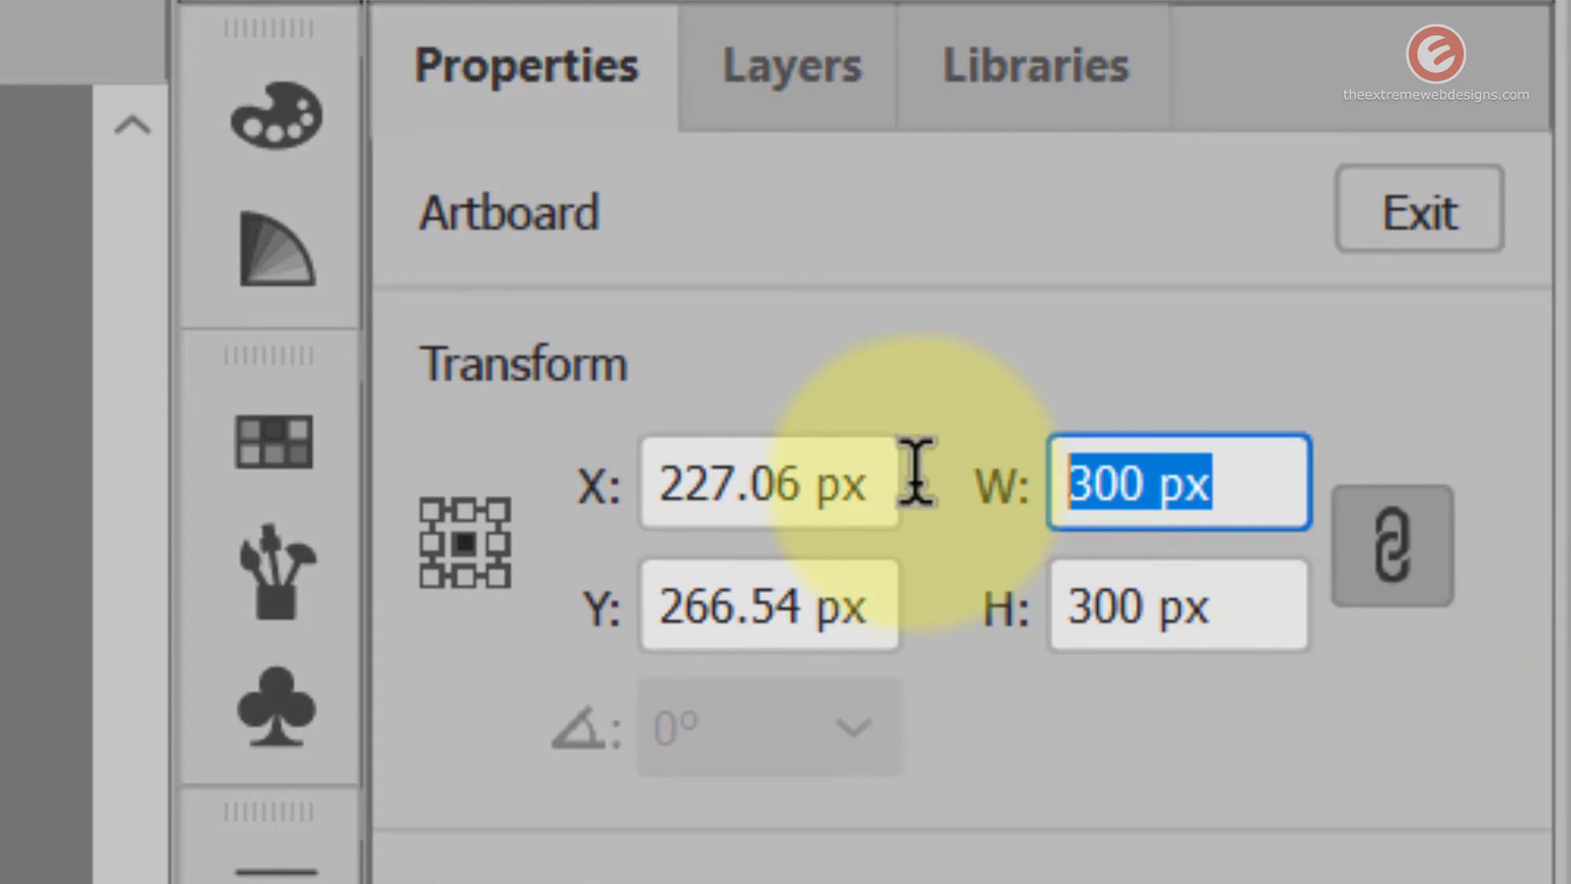
type("200")
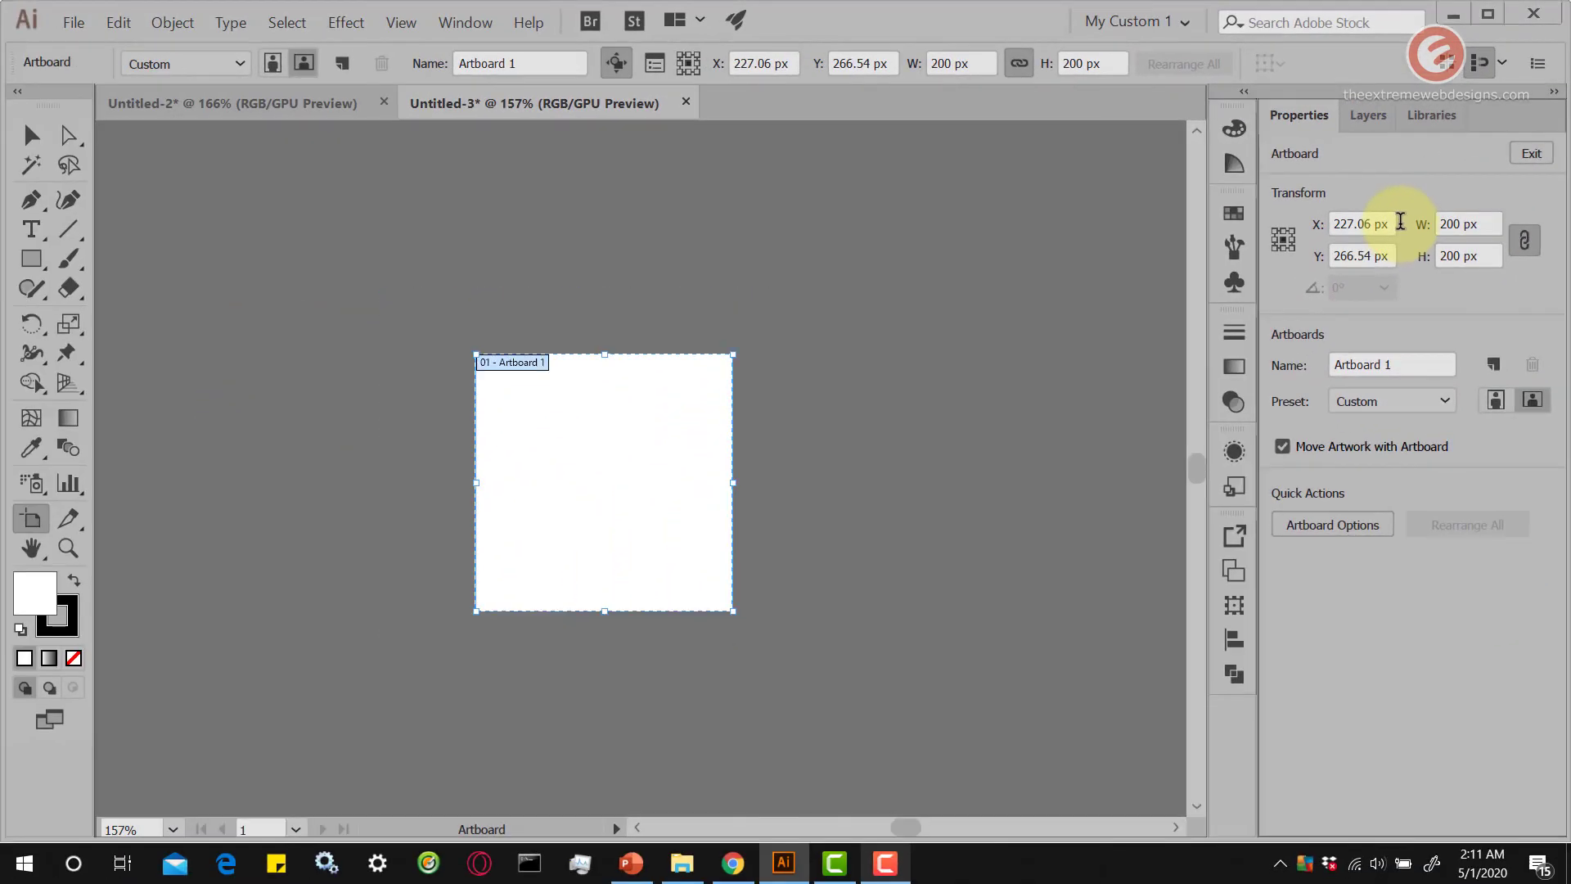